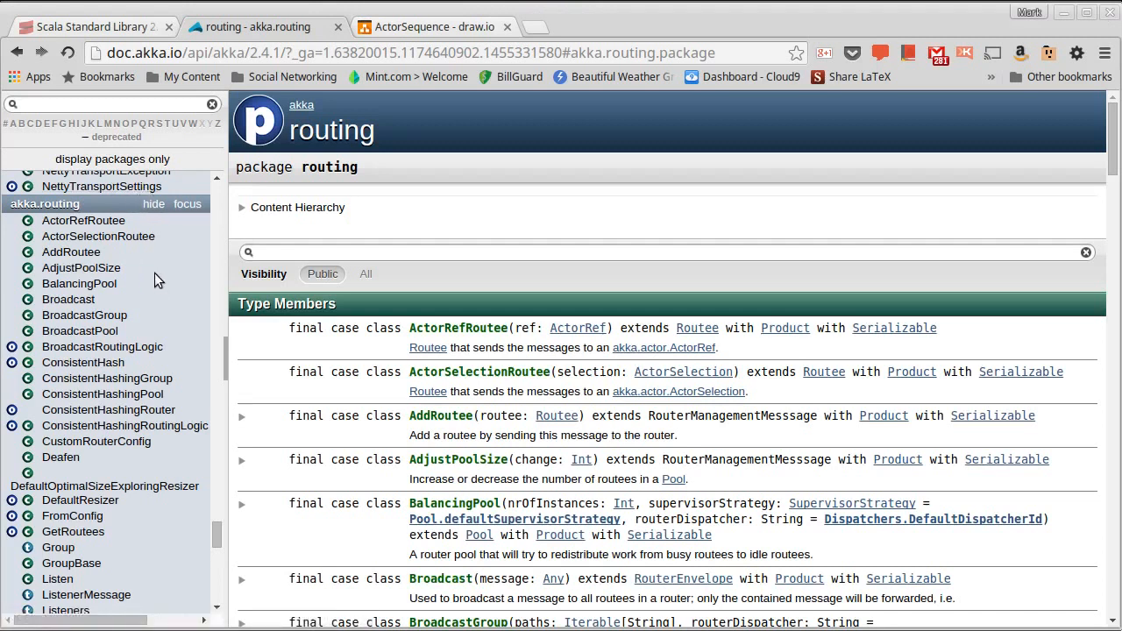
mouse_move(158, 279)
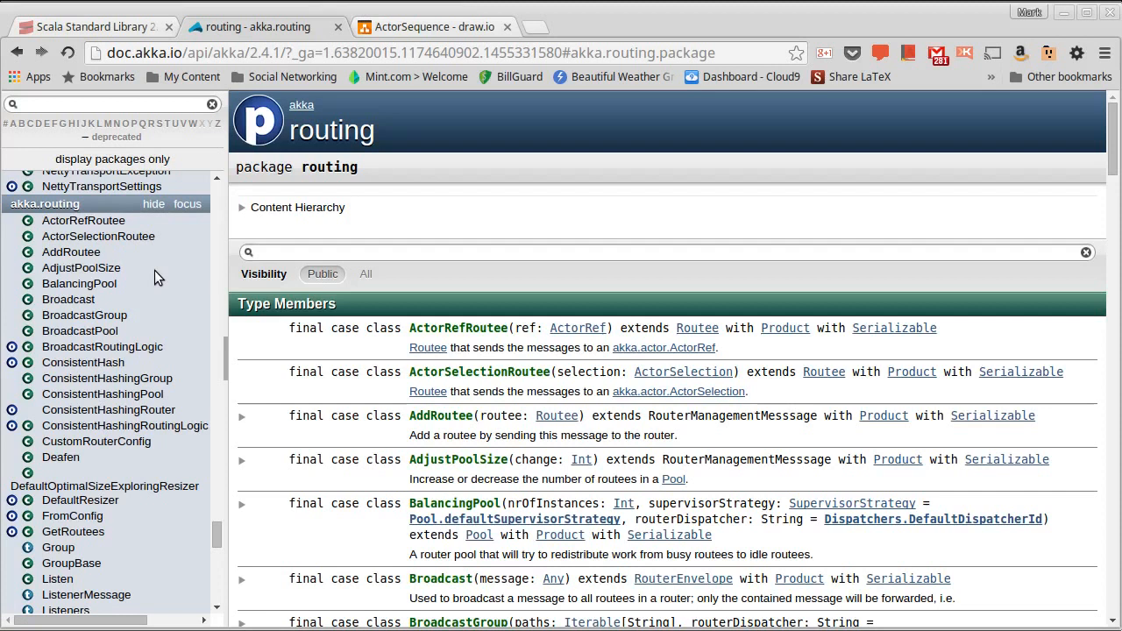
mouse_move(154, 312)
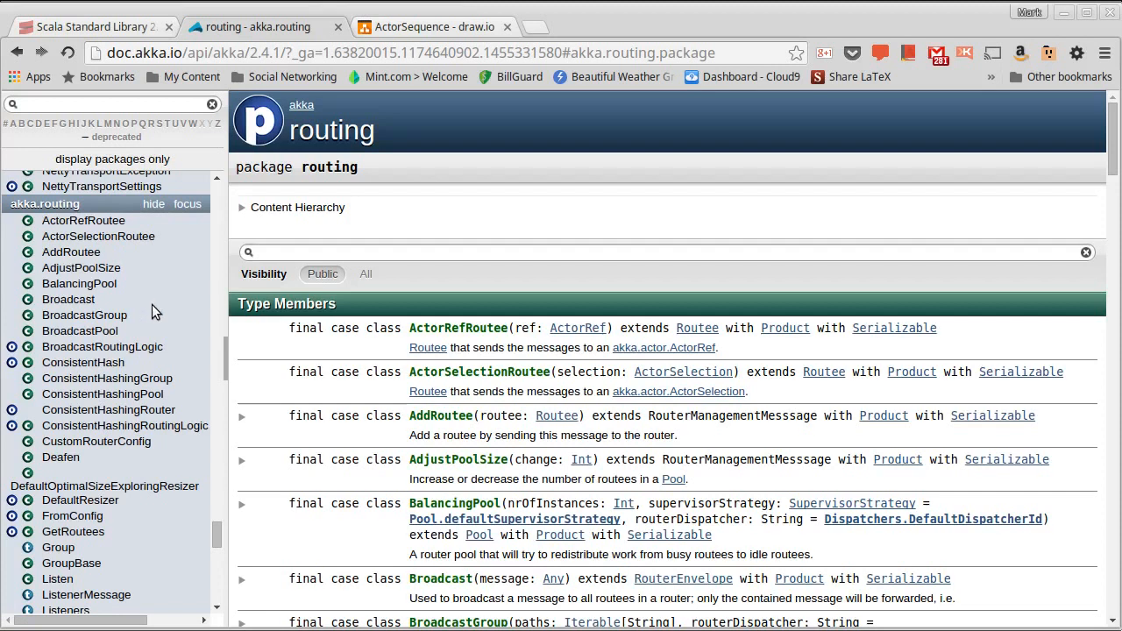
mouse_move(166, 317)
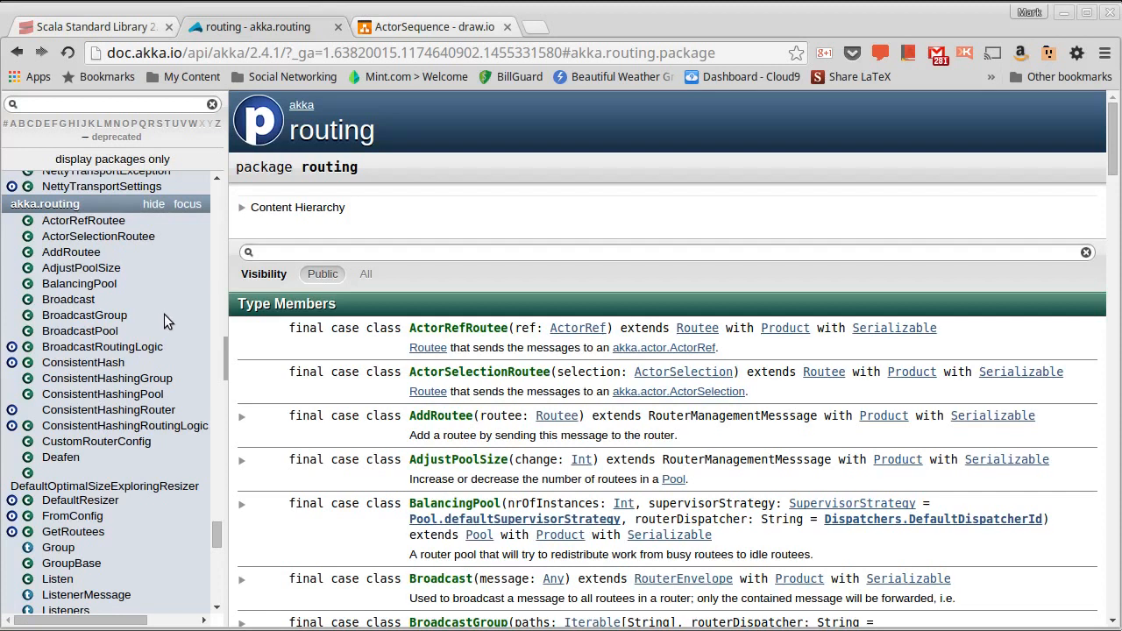
mouse_move(66, 244)
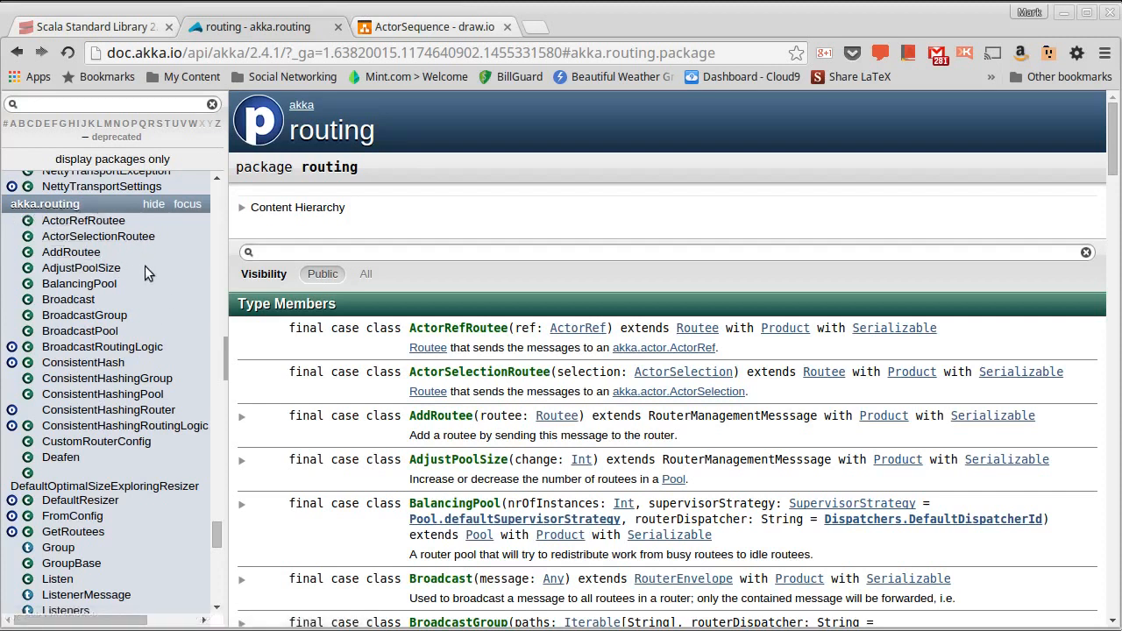
mouse_move(162, 337)
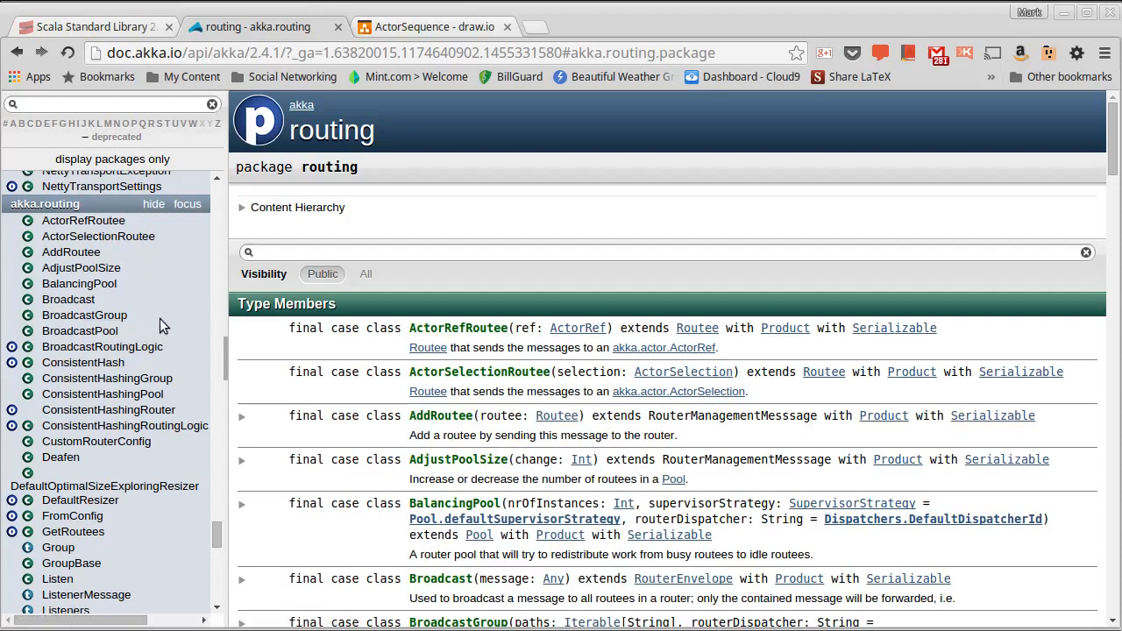
Scroll the akka.routing Type Members list past Broadcast and ConsistentHashing toward the Round Robin entries.
scroll("down", 3)
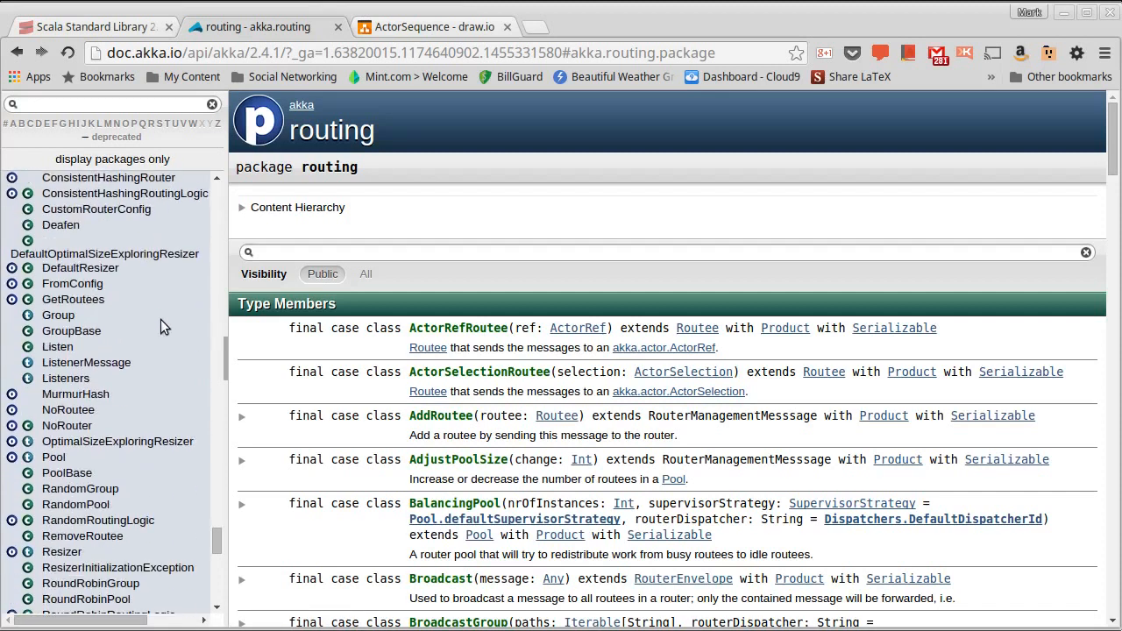
scroll("down", 3)
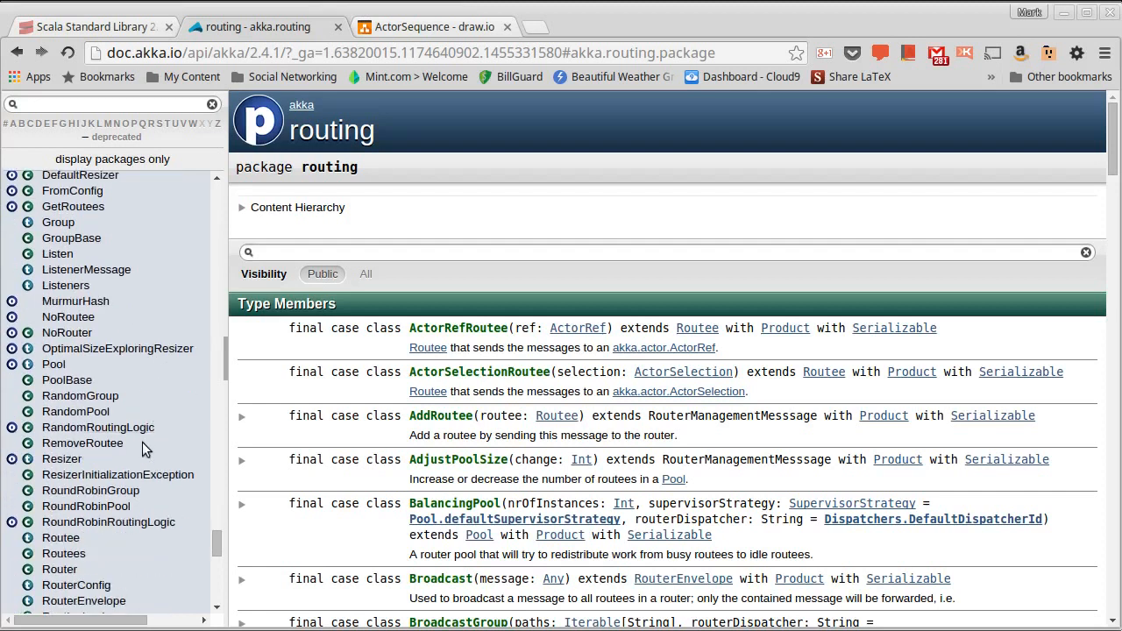
scroll("down", 3)
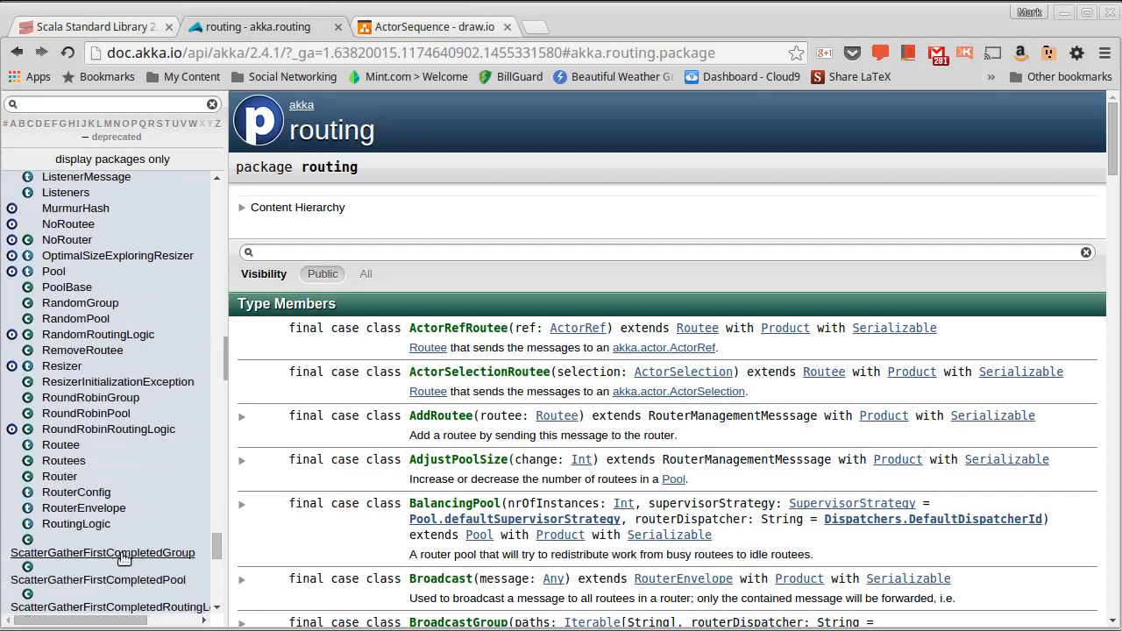
mouse_move(91, 396)
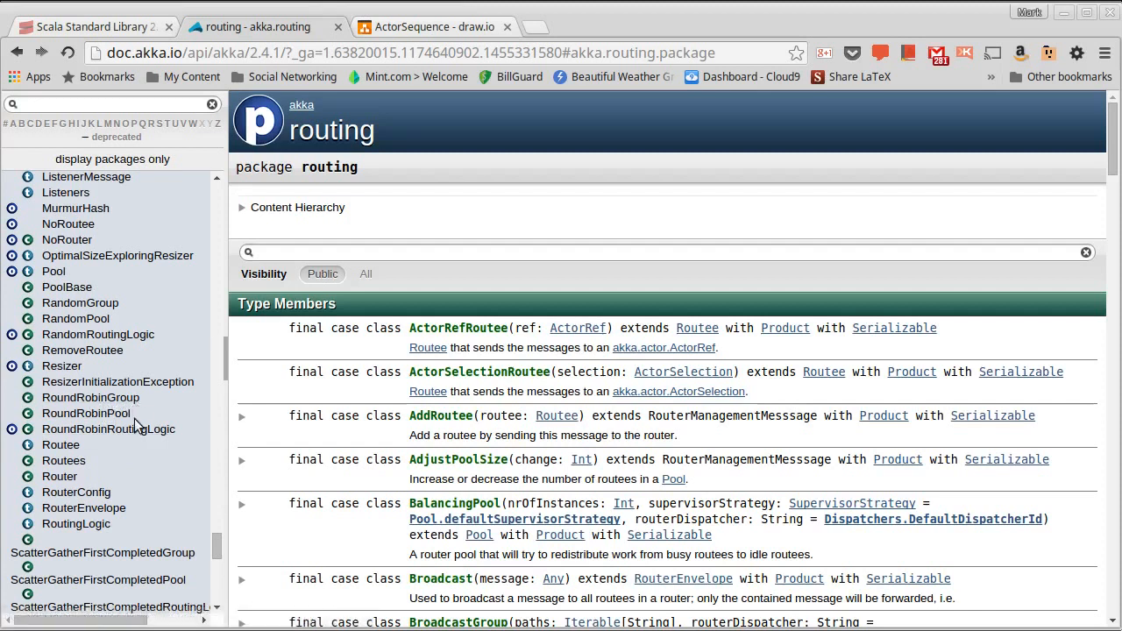
mouse_move(123, 329)
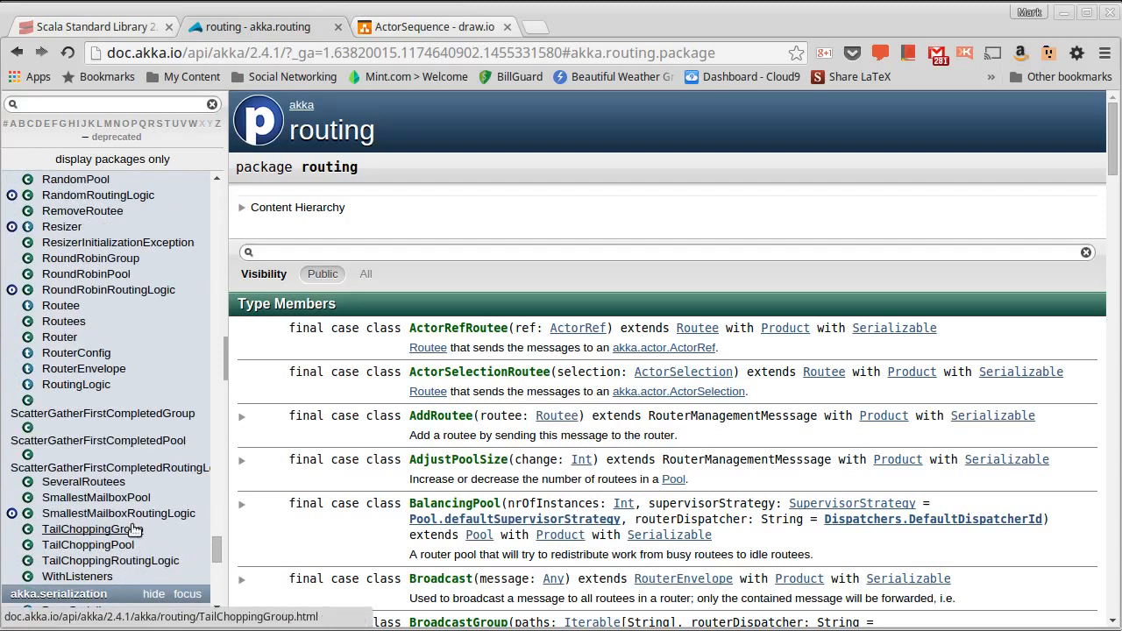
mouse_move(175, 501)
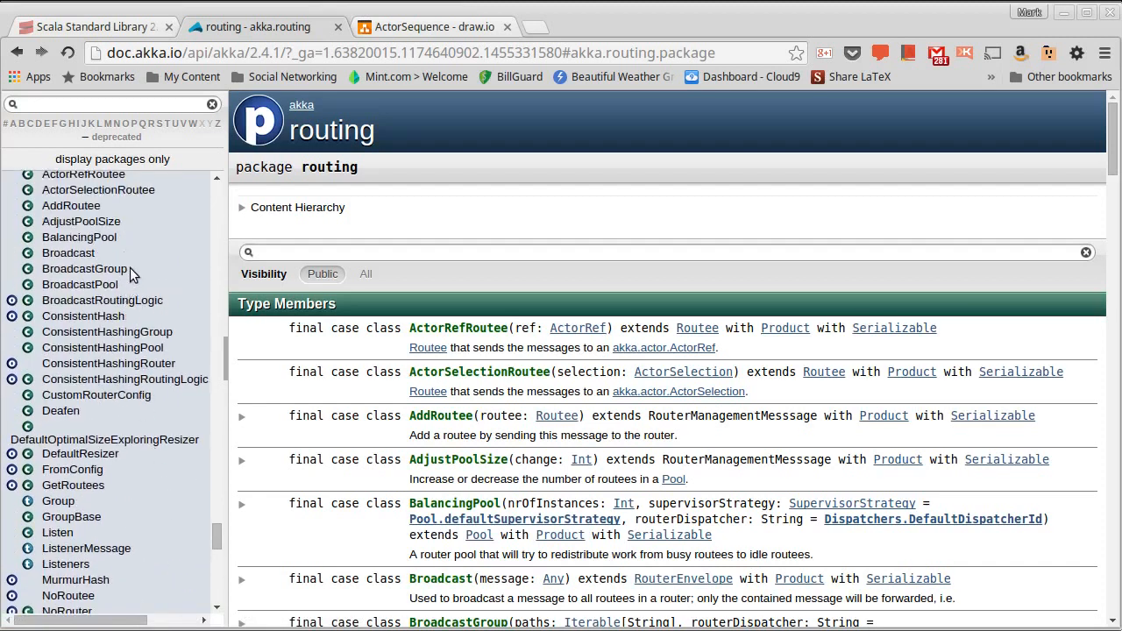
mouse_move(121, 253)
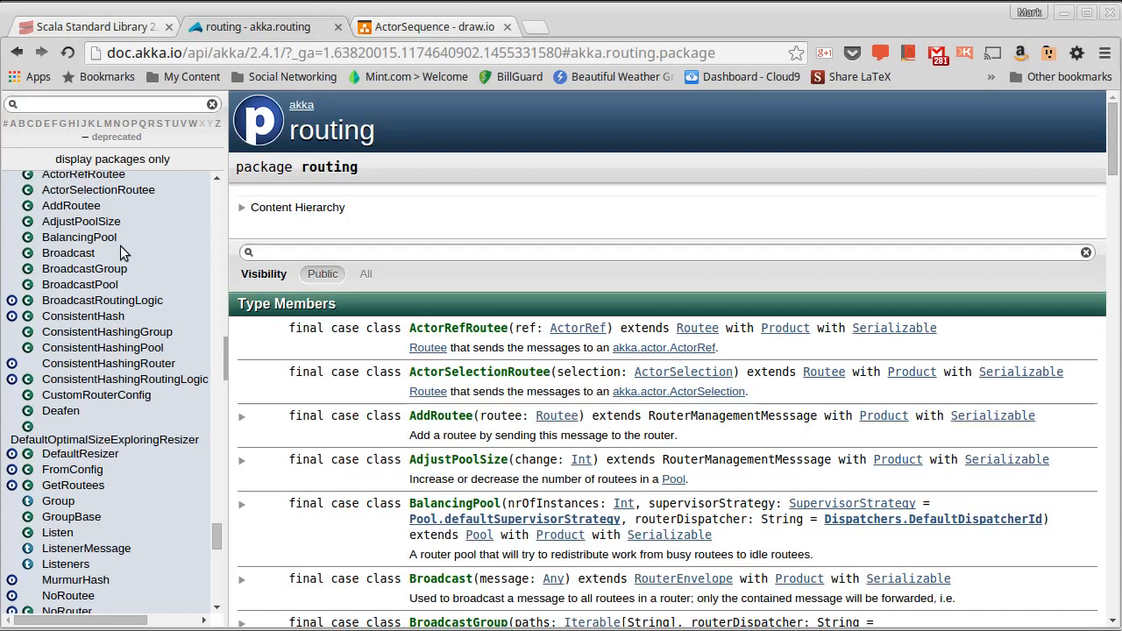
mouse_move(126, 253)
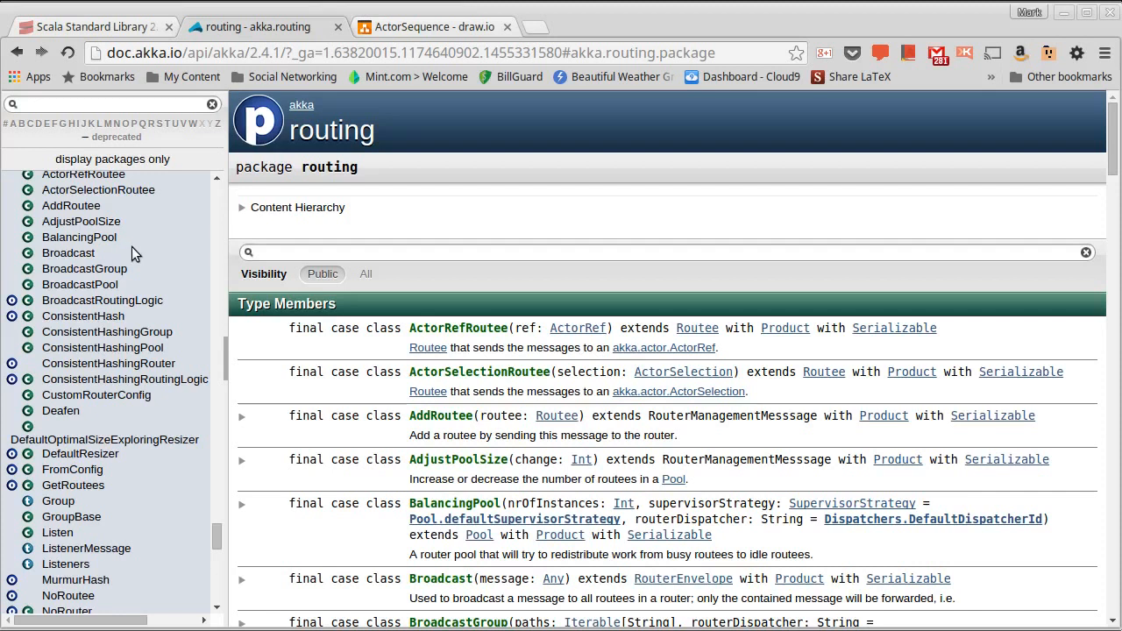
mouse_move(144, 256)
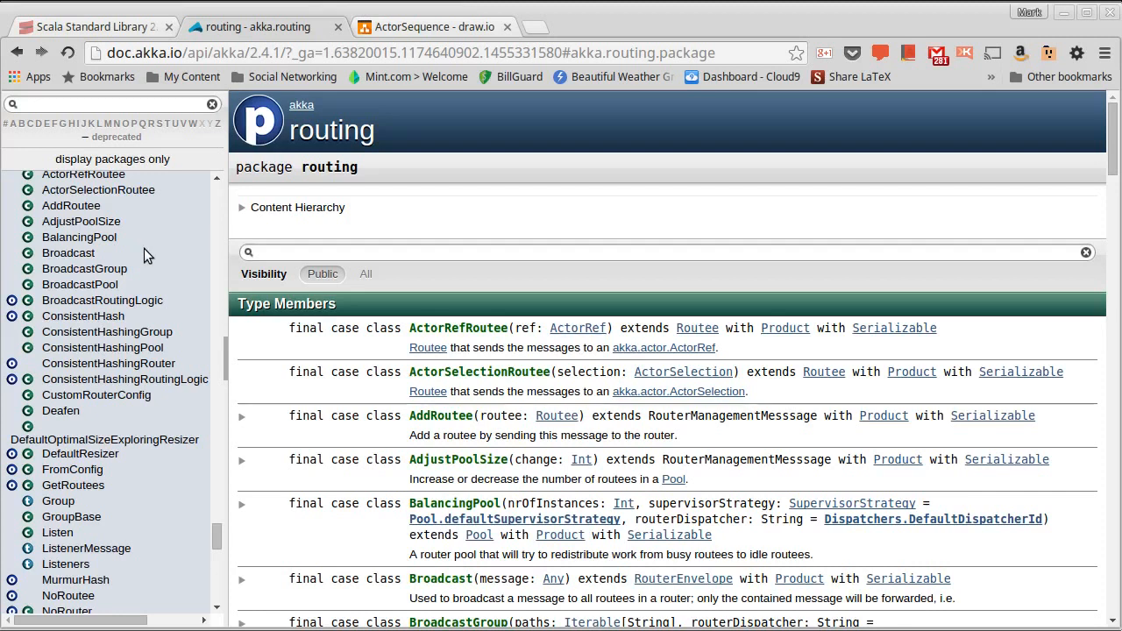
scroll("down", 3)
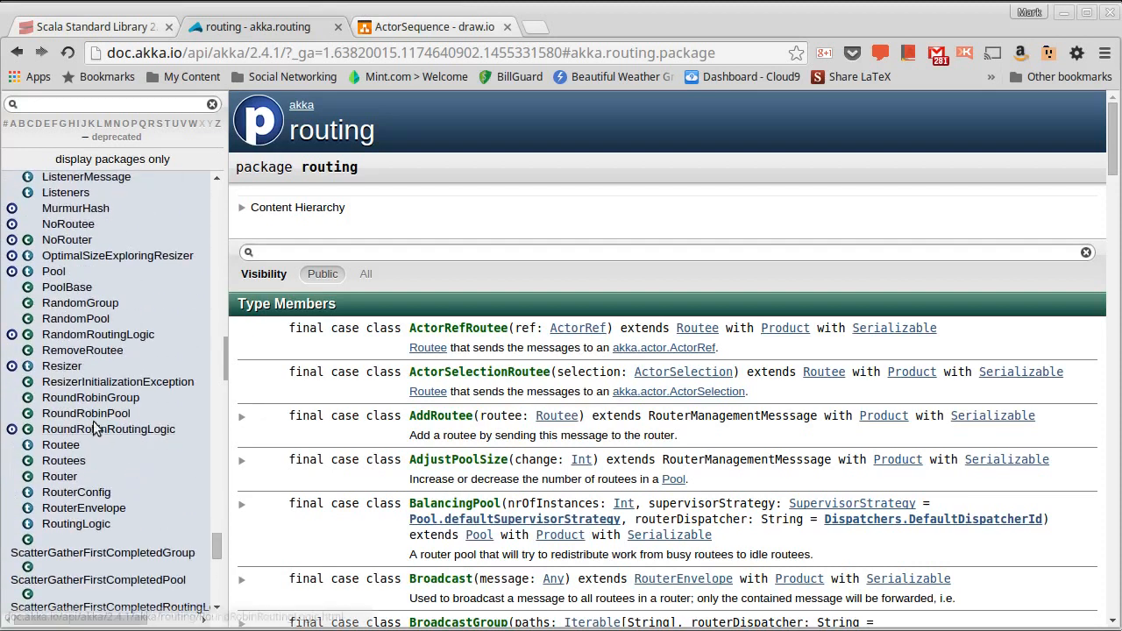
mouse_move(146, 424)
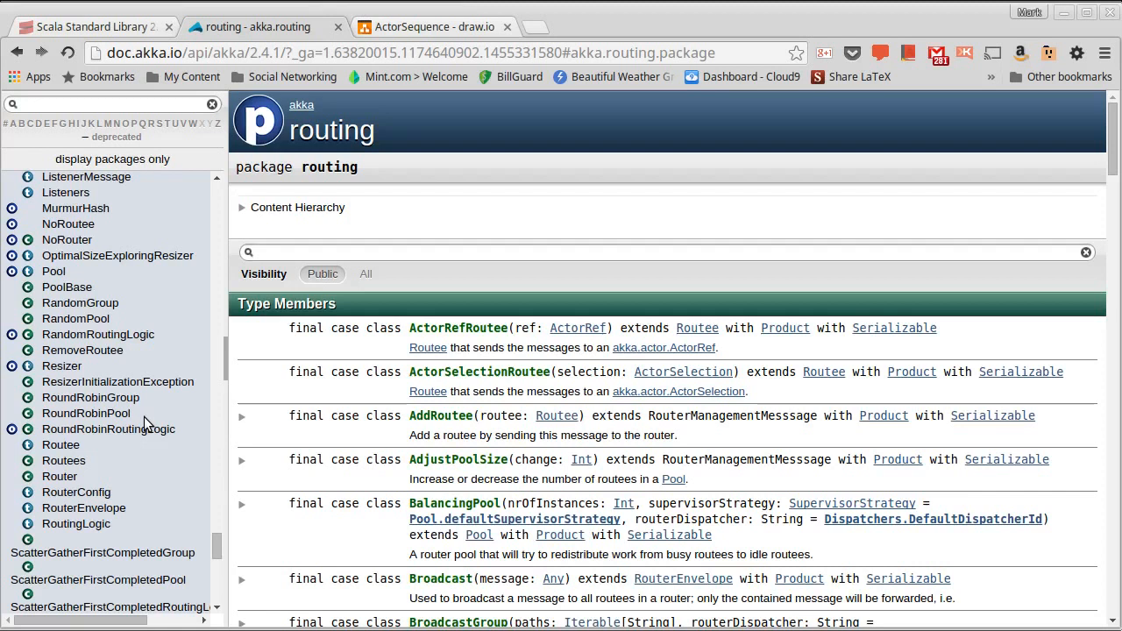
mouse_move(130, 298)
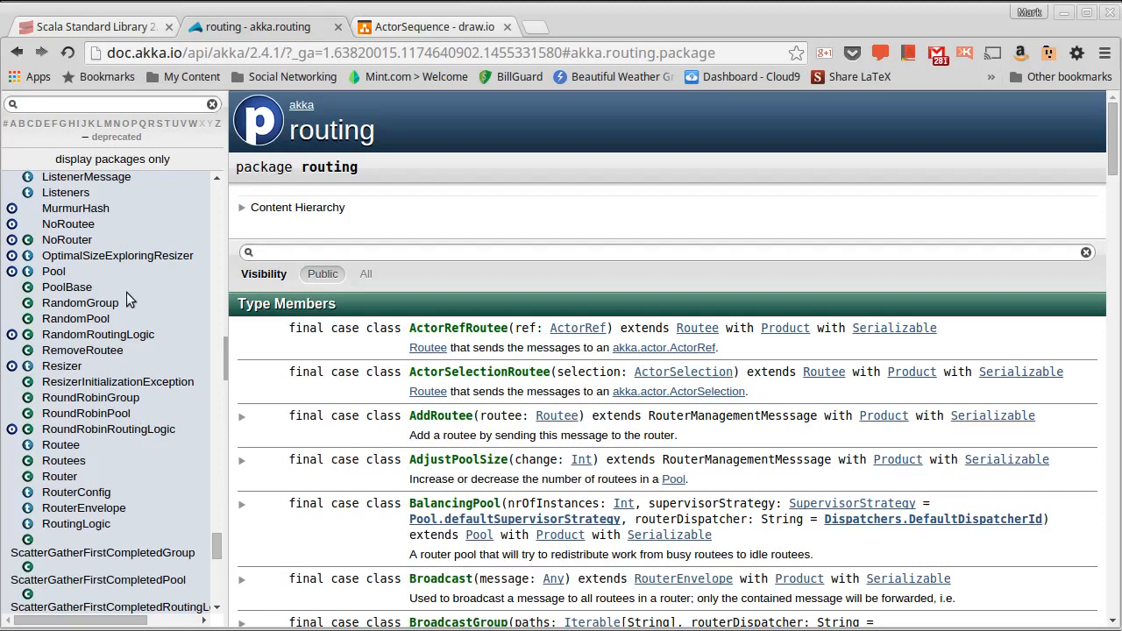
mouse_move(129, 314)
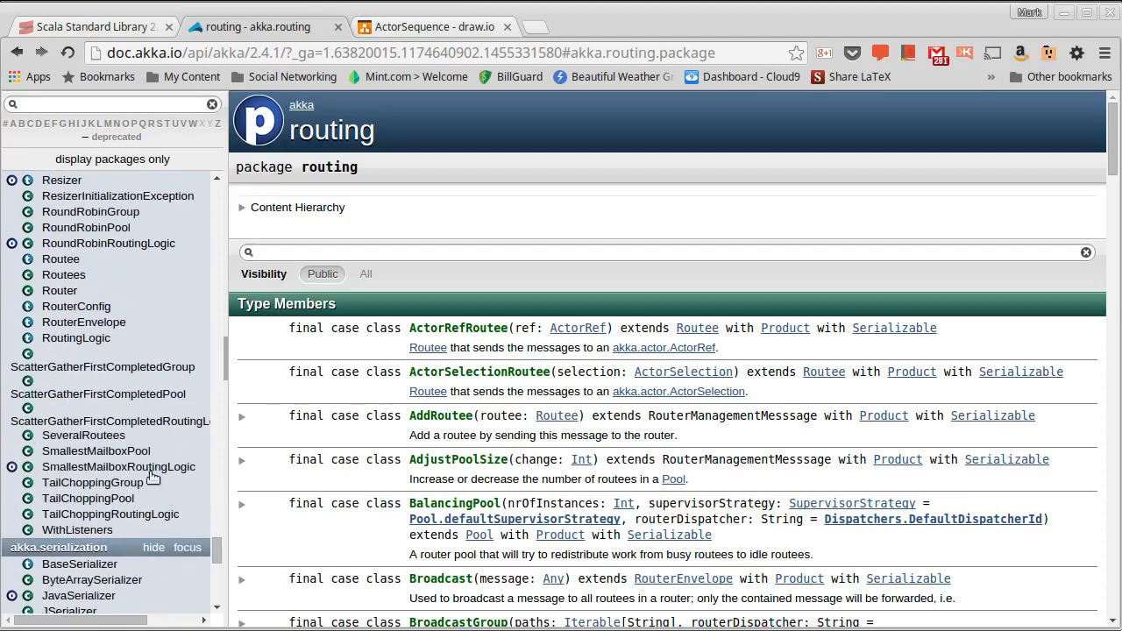
mouse_move(166, 459)
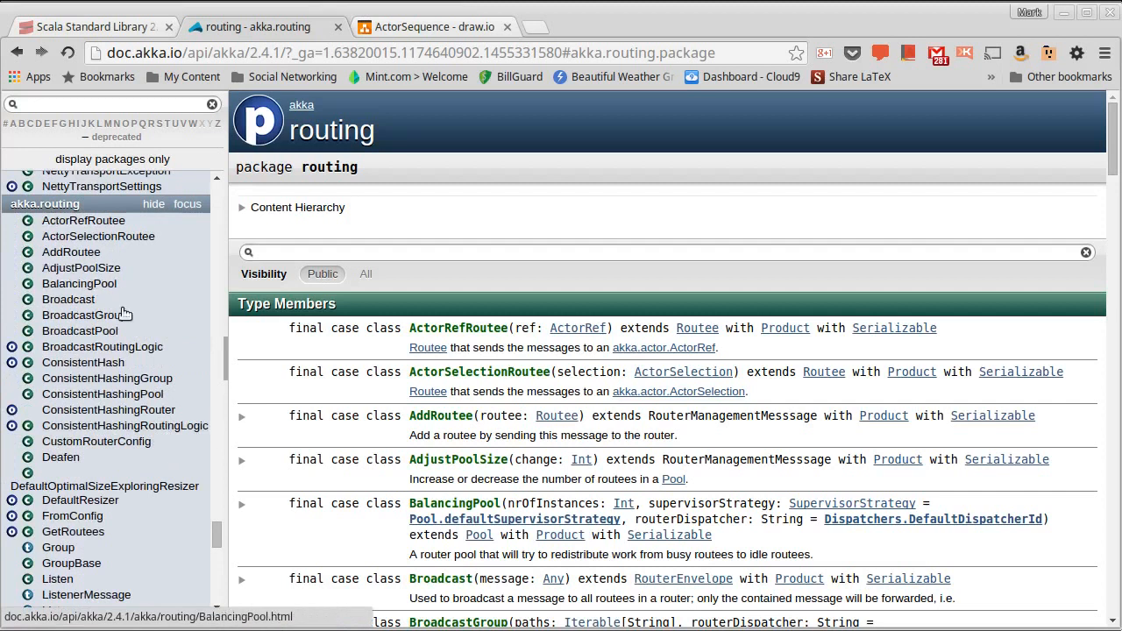
mouse_move(79, 284)
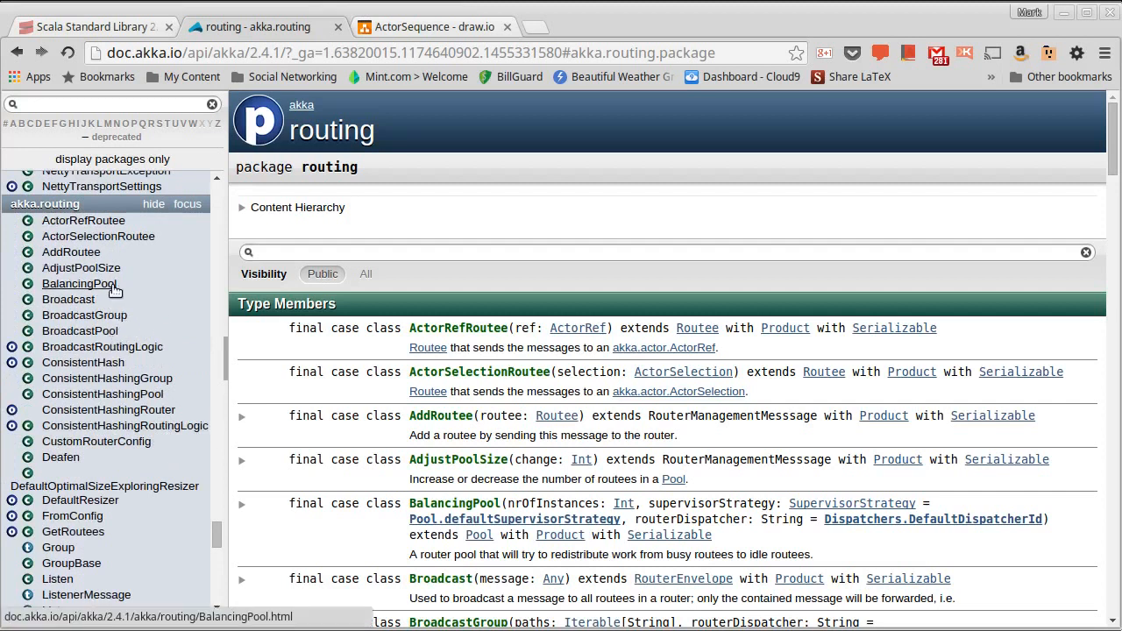
Open the BalancingPool class page from the sidebar and read down to its Supervision Setup description.
left_click(79, 284)
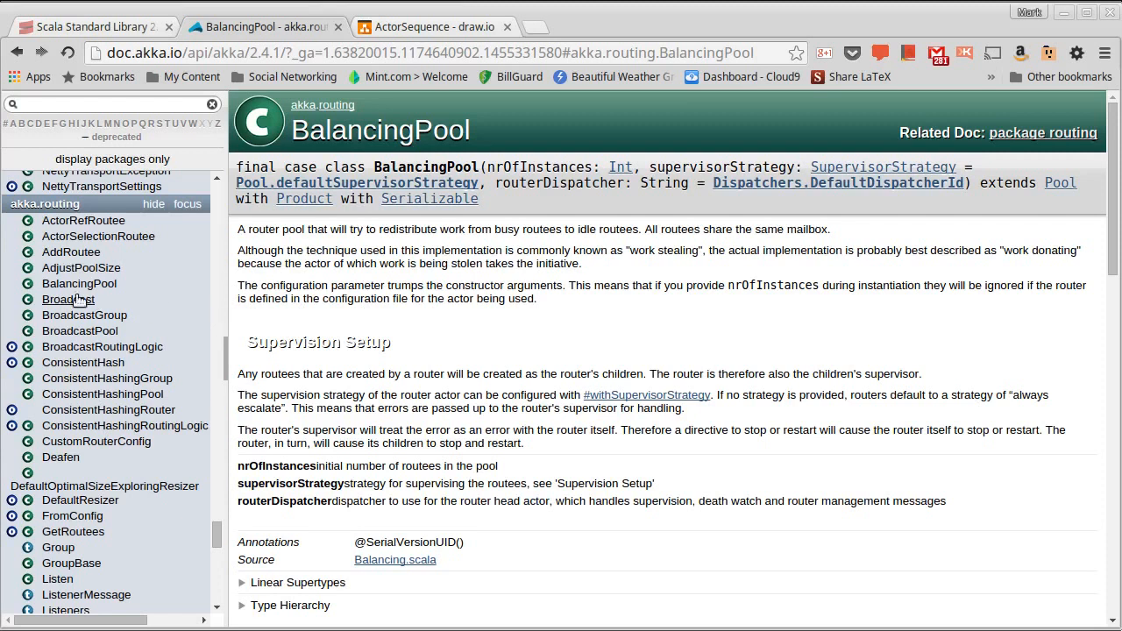
mouse_move(161, 297)
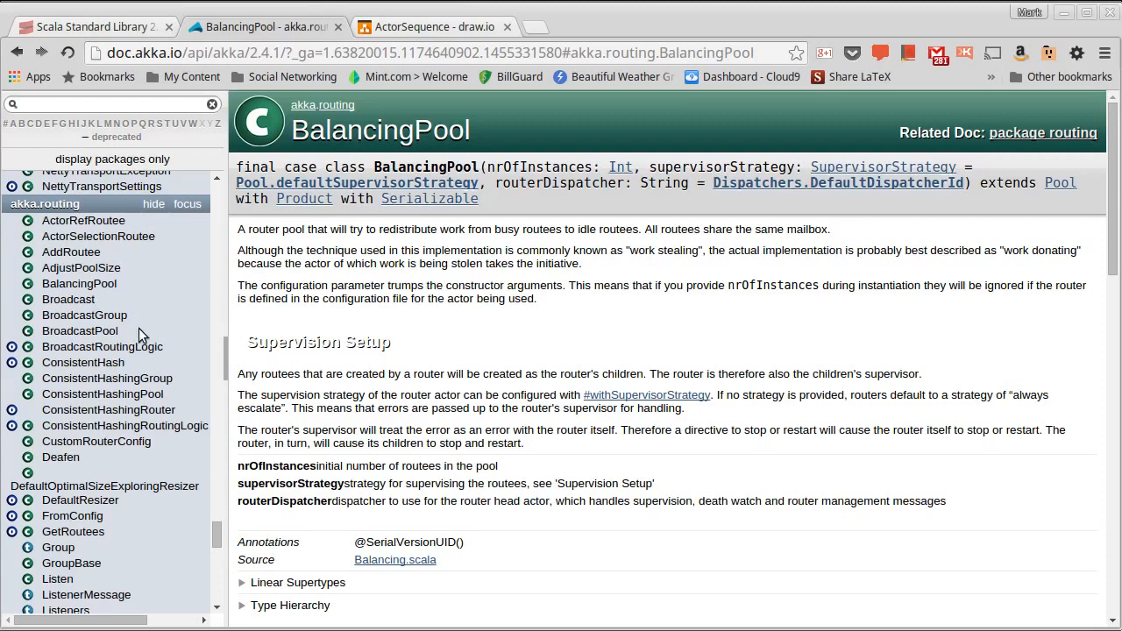
mouse_move(133, 340)
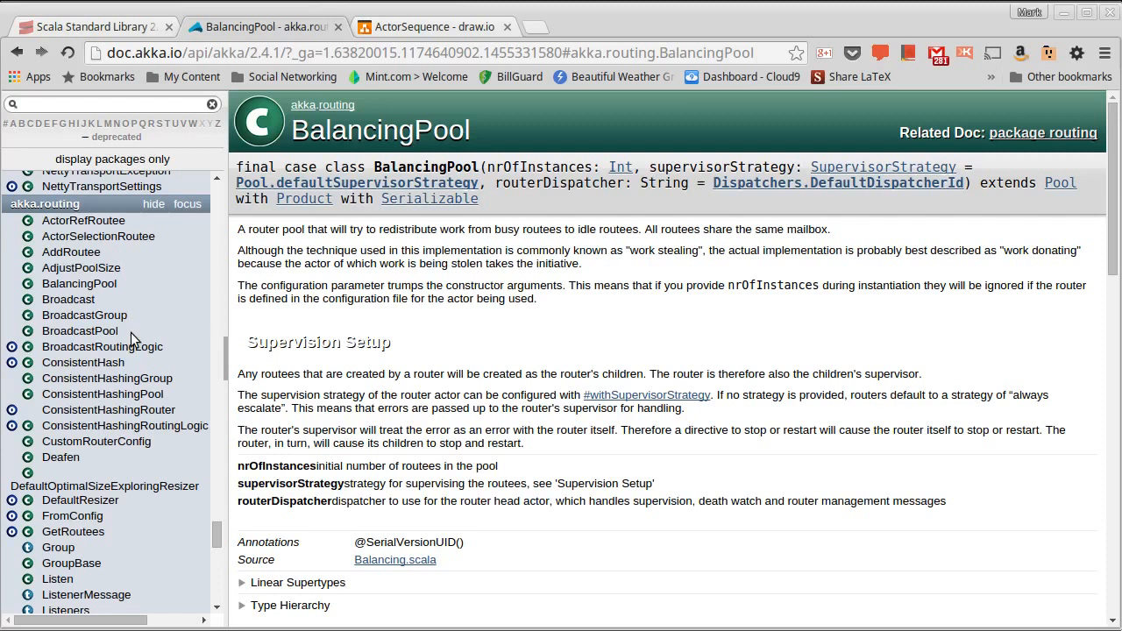
scroll("down", 3)
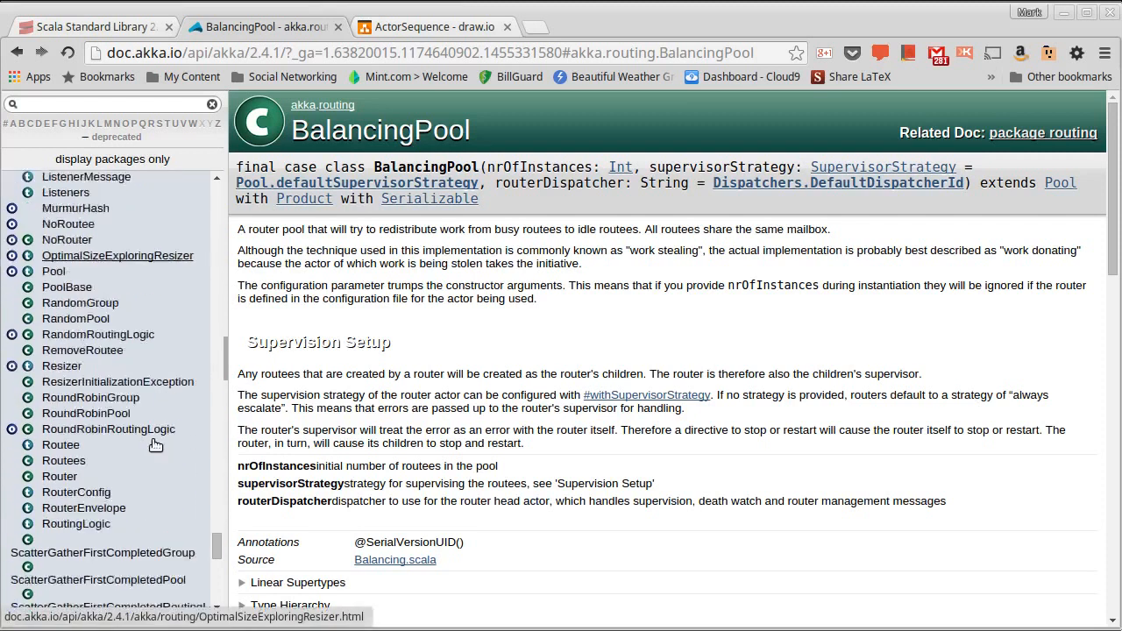
scroll("down", 3)
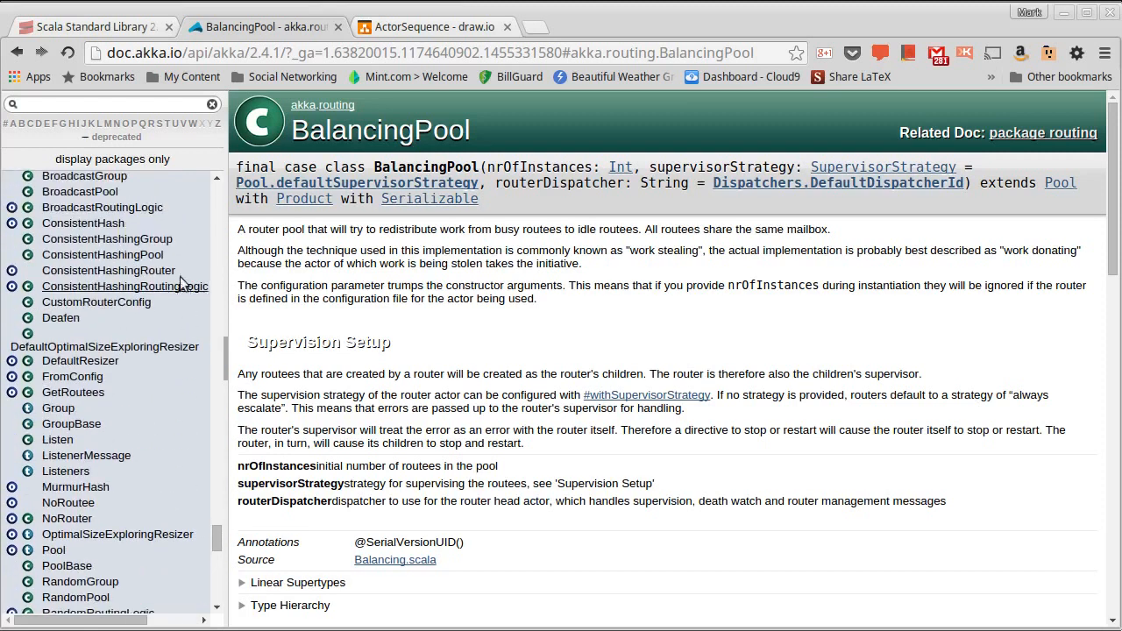
mouse_move(176, 253)
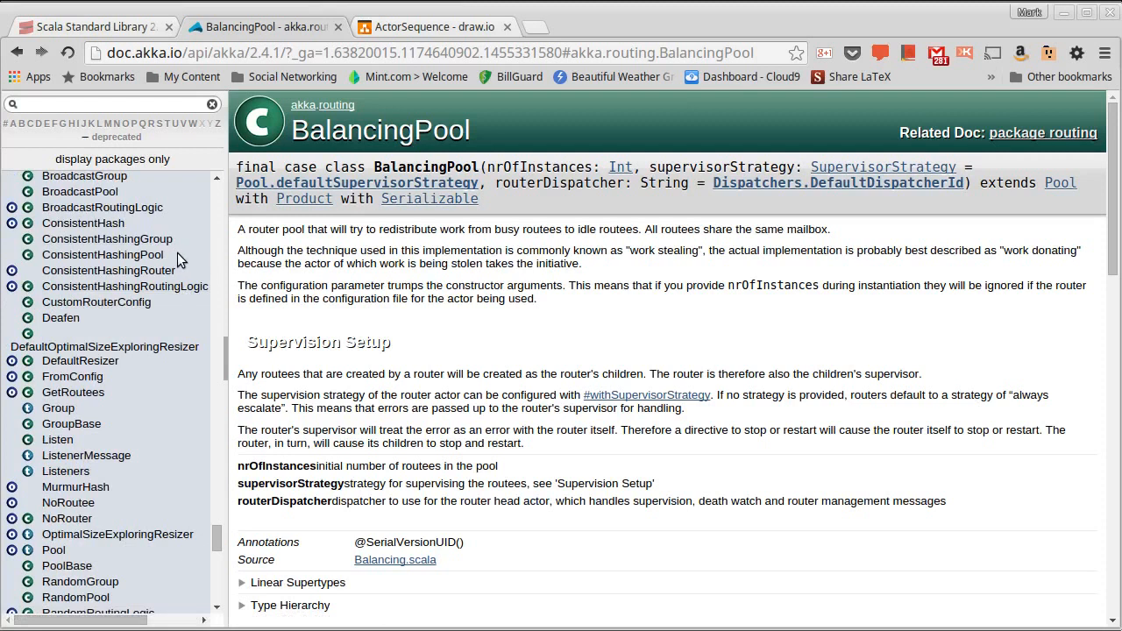
mouse_move(179, 262)
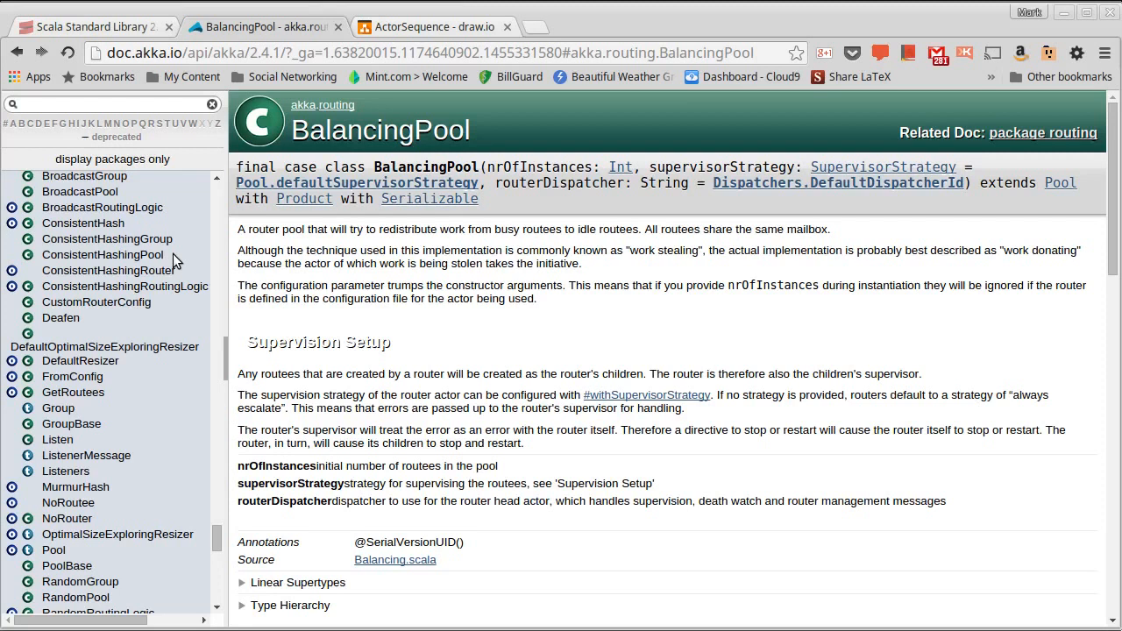
mouse_move(182, 270)
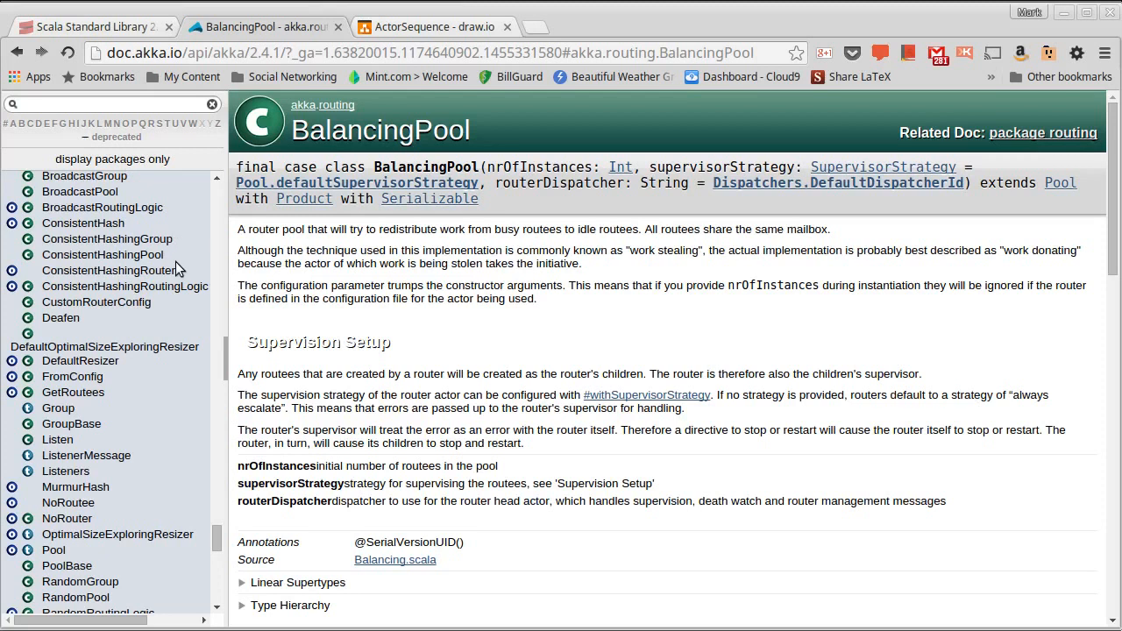
mouse_move(182, 248)
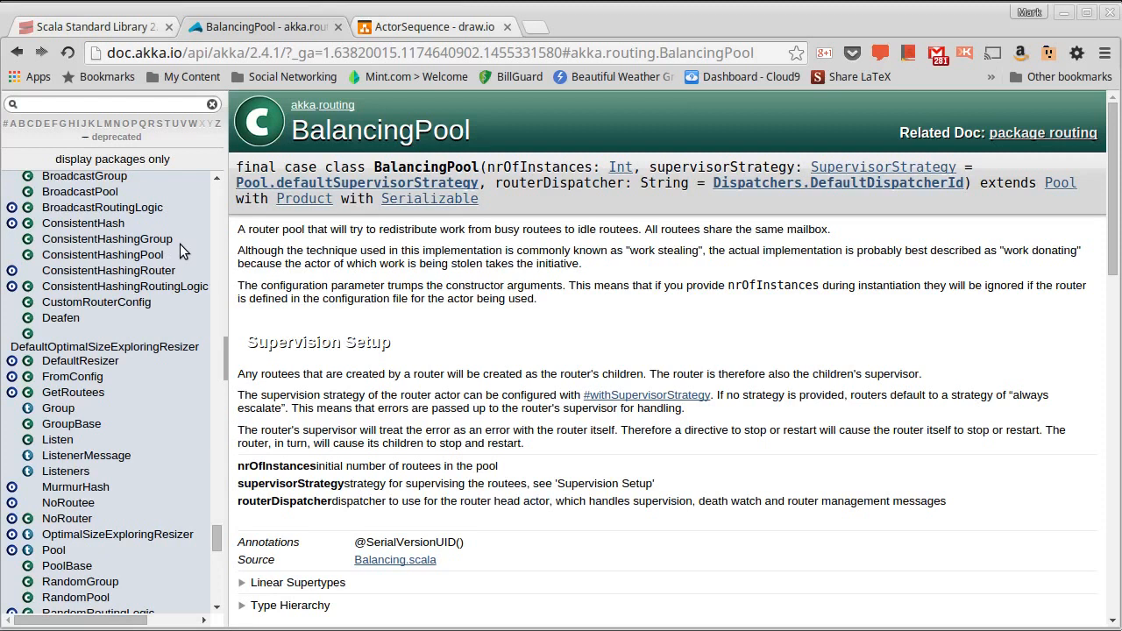
mouse_move(259, 253)
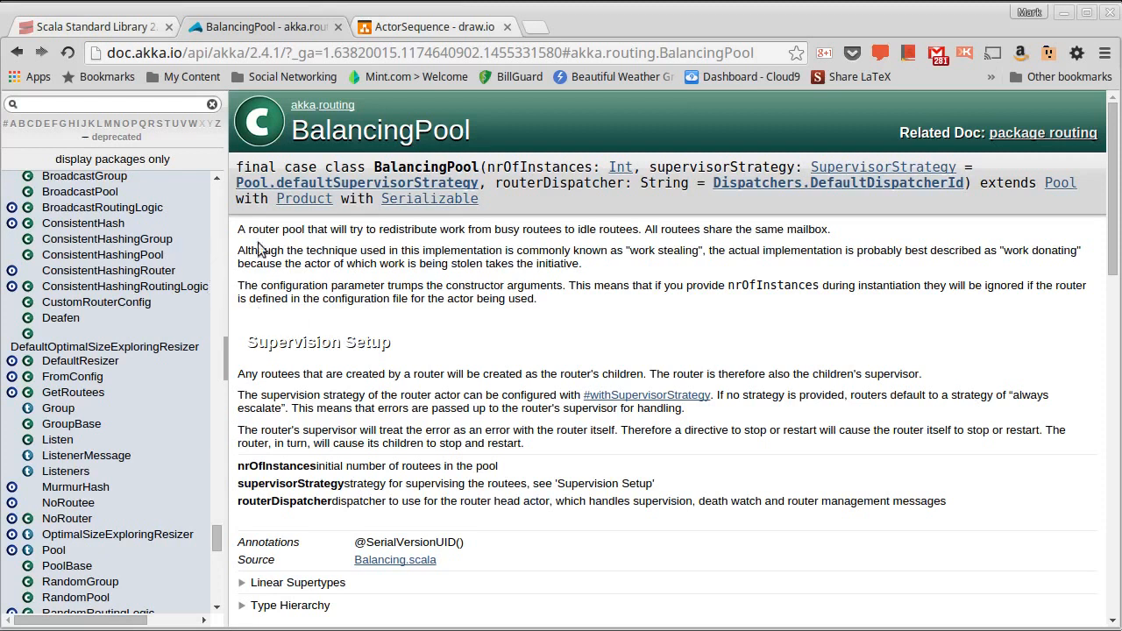
Scroll the BalancingPool page to its Instance Constructors and Value Members (createRouter, nrOfInstances, props, supervisorStrategy).
scroll("down", 3)
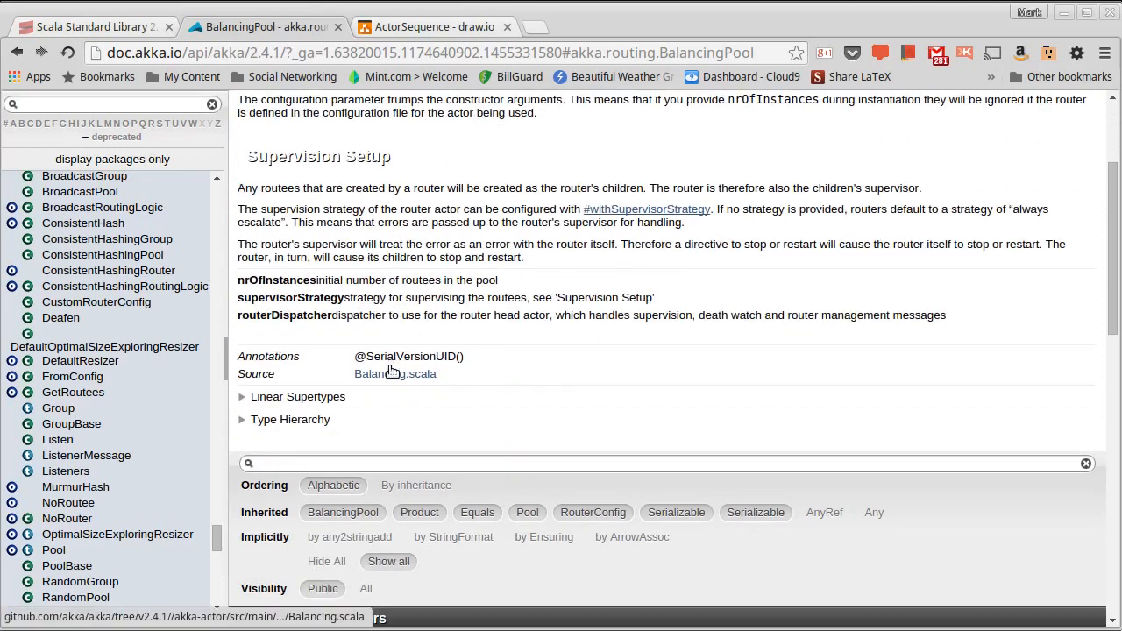
scroll("down", 3)
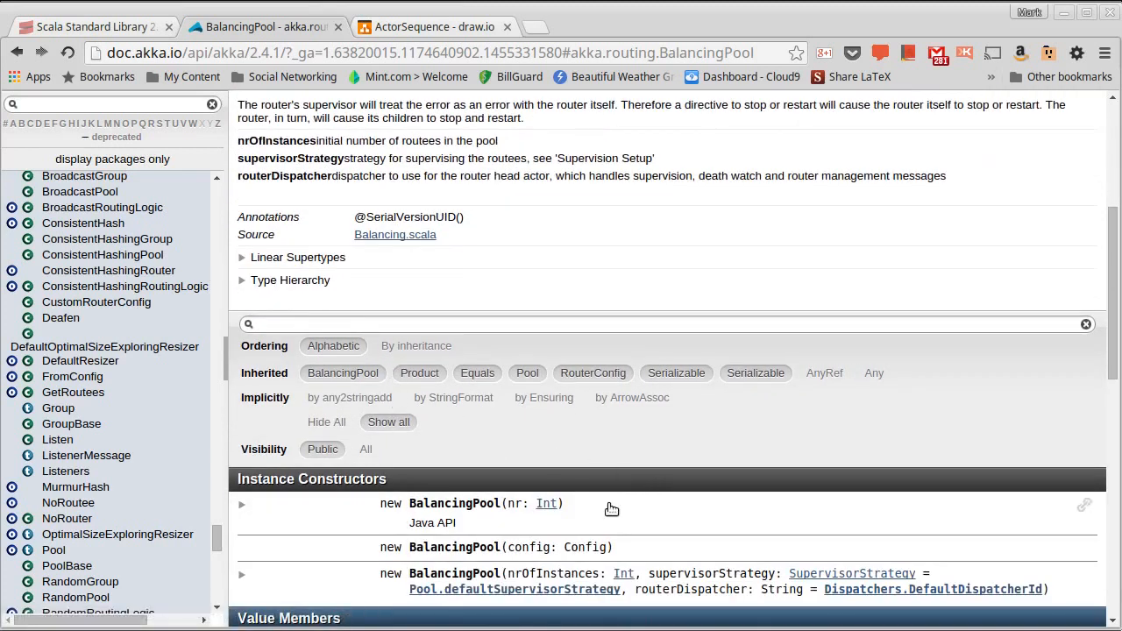
scroll("down", 3)
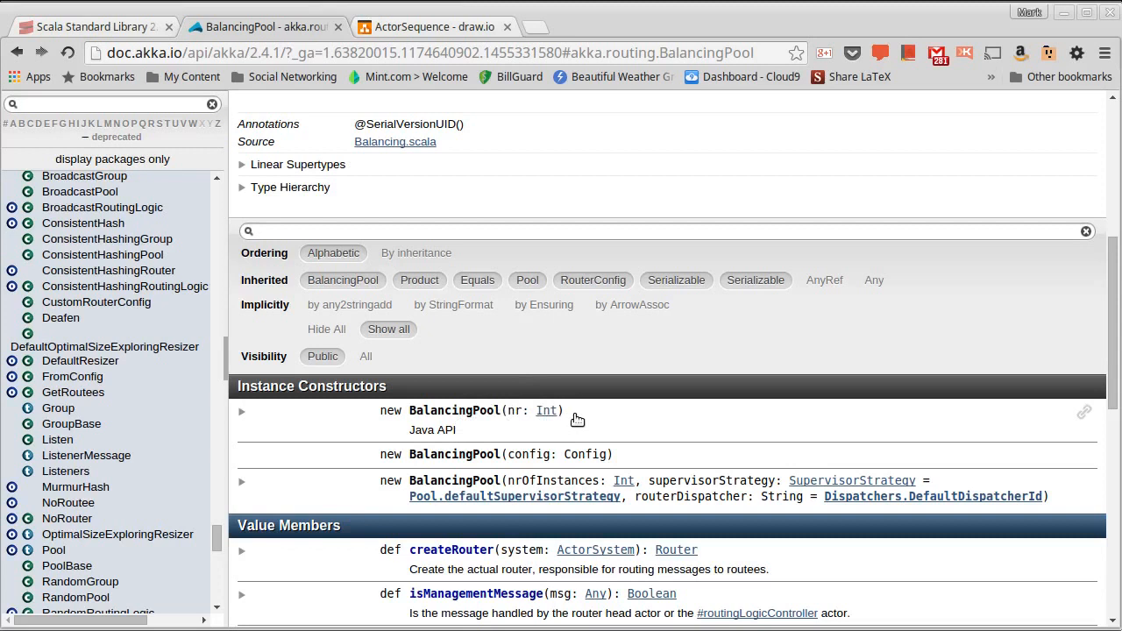
scroll("down", 3)
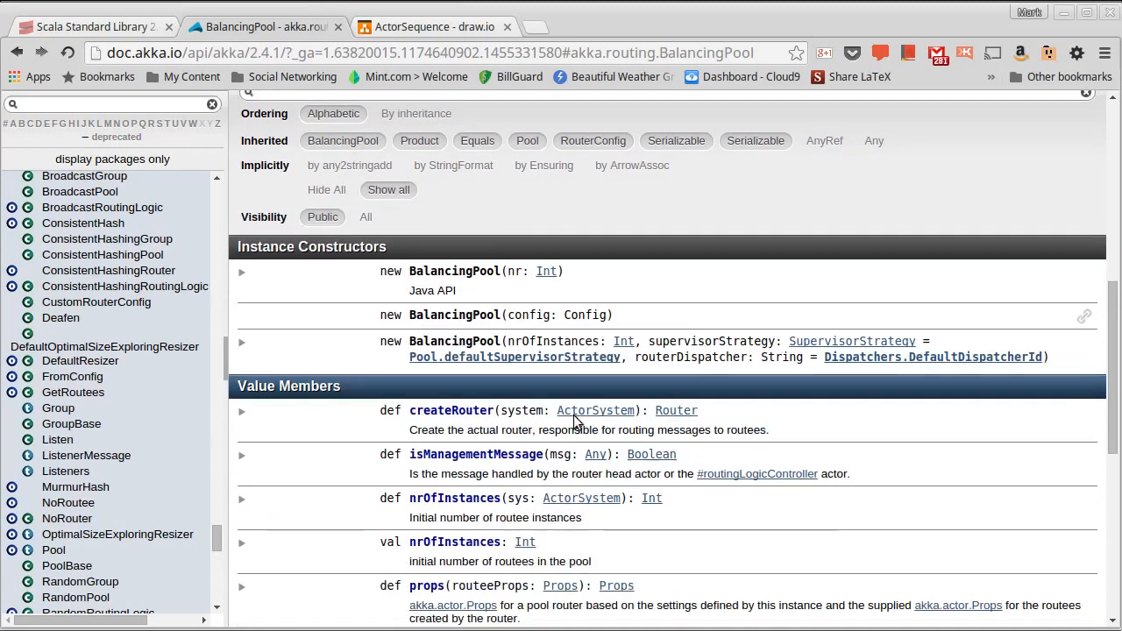
scroll("down", 3)
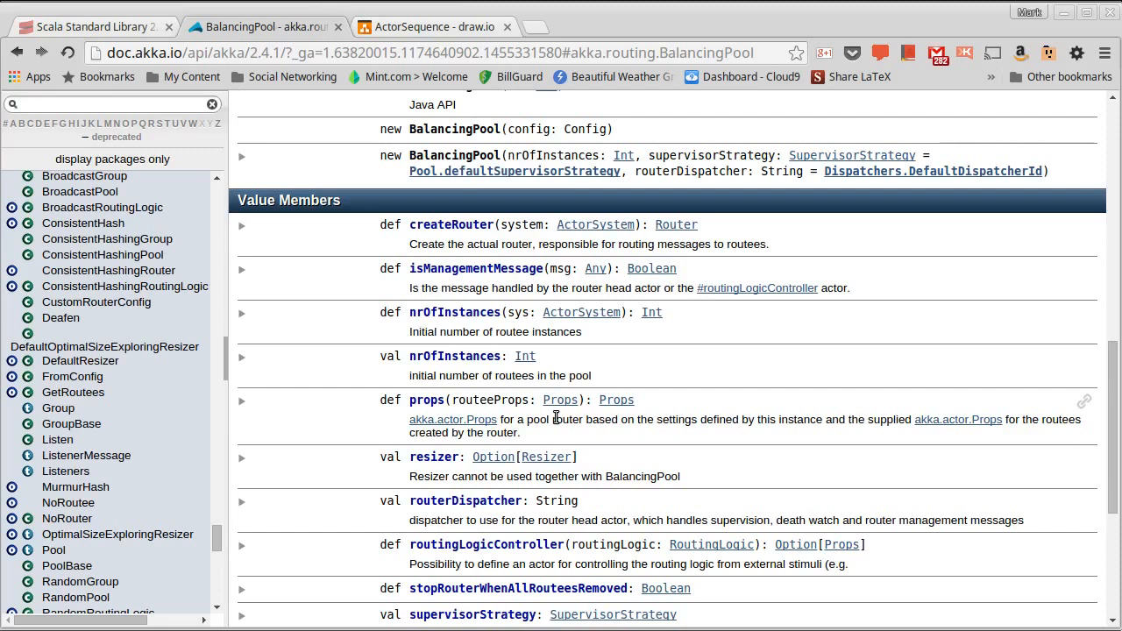
mouse_move(717, 456)
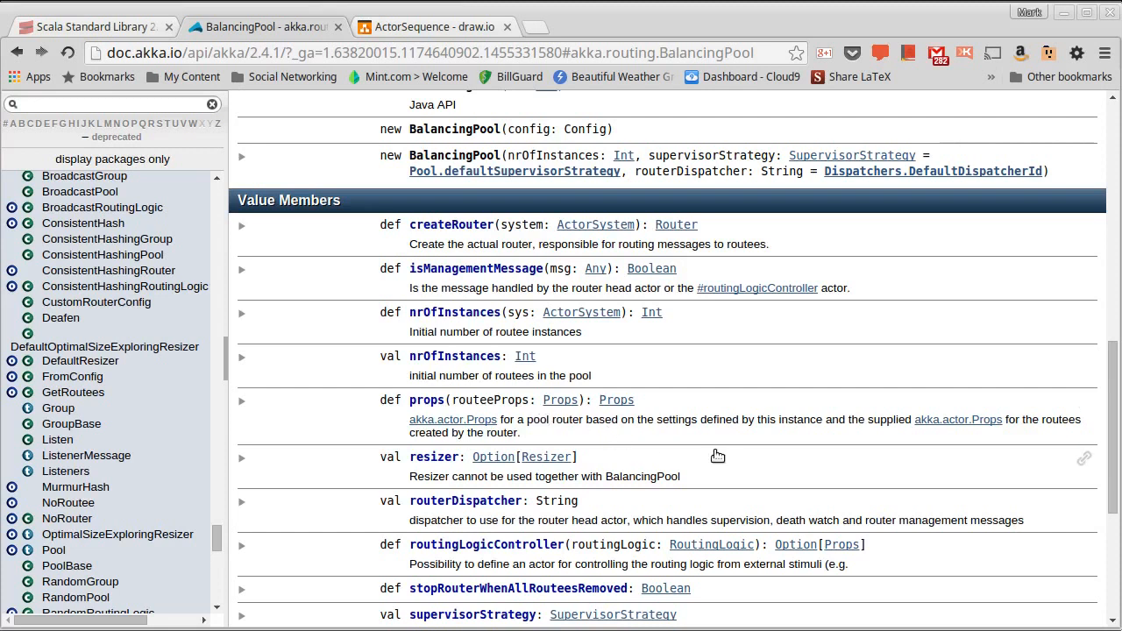